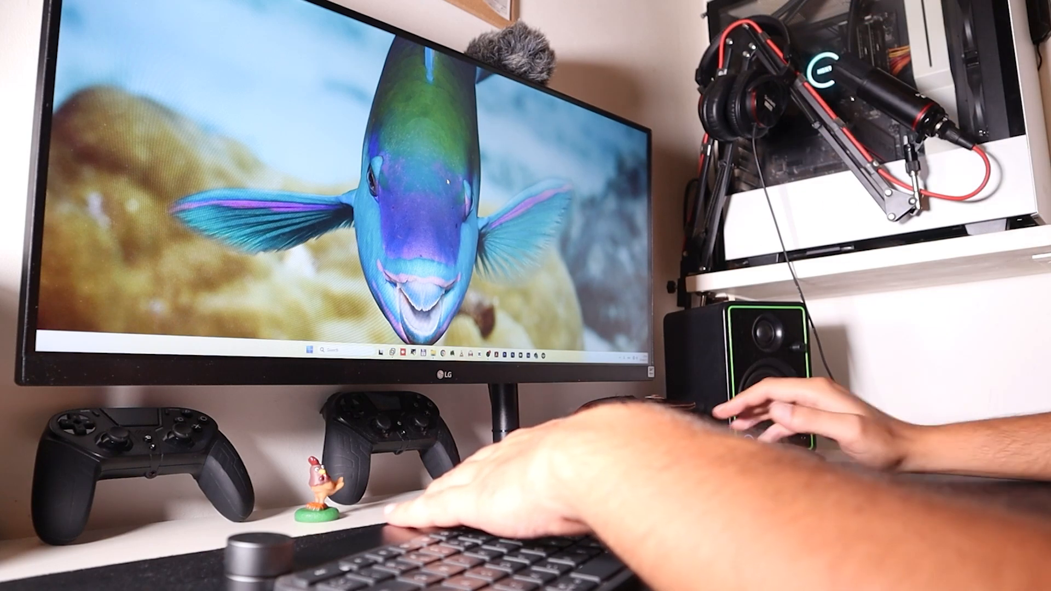
# - Show the quick settings panel with Bluetooth, Airplane mode and volume but no Wi-Fi toggle
pyautogui.click(933, 568)
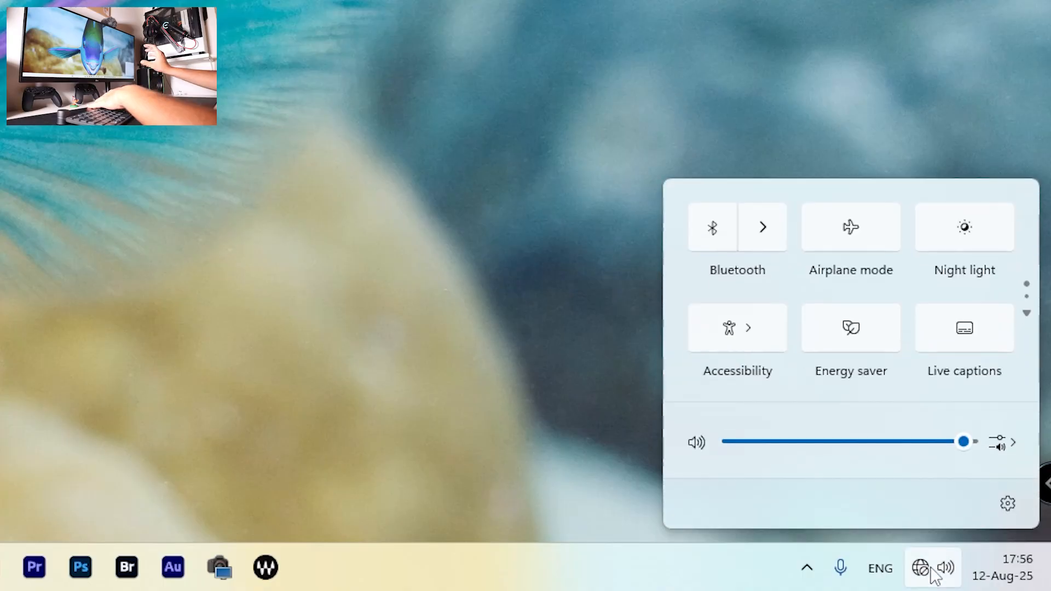